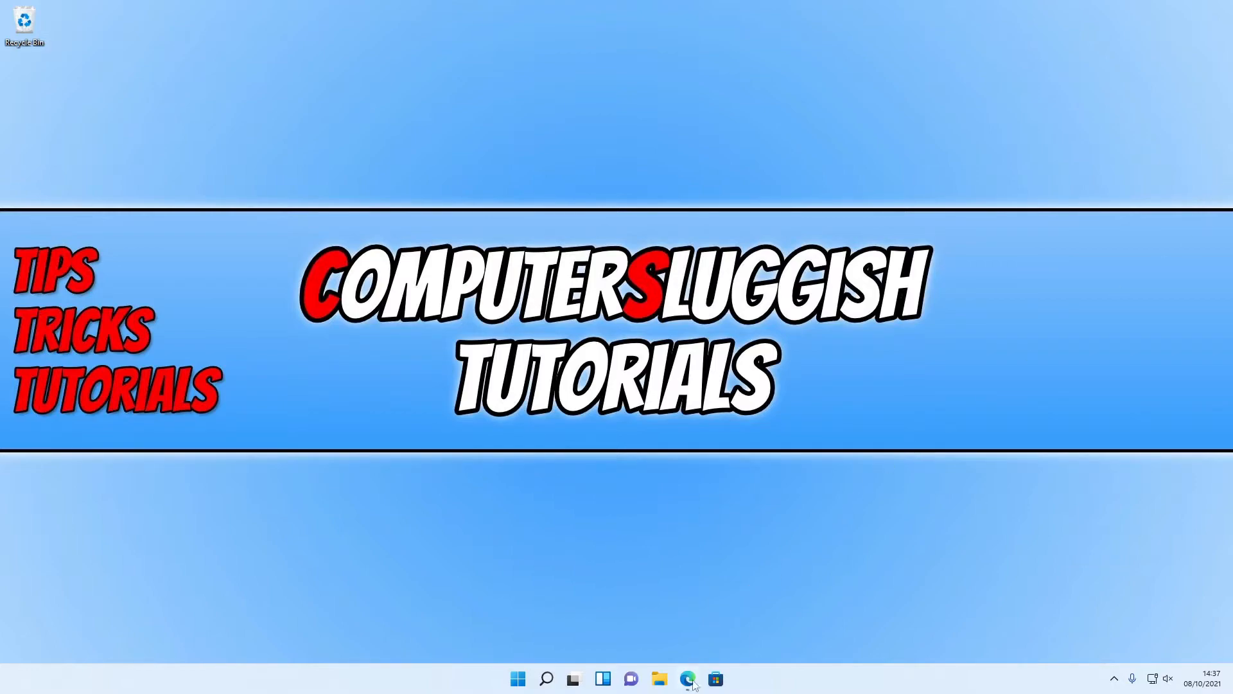
- Launch Microsoft Edge from the taskbar to reach NVIDIA's driver downloads page
{"action": "left_click", "coordinate": [686, 679]}
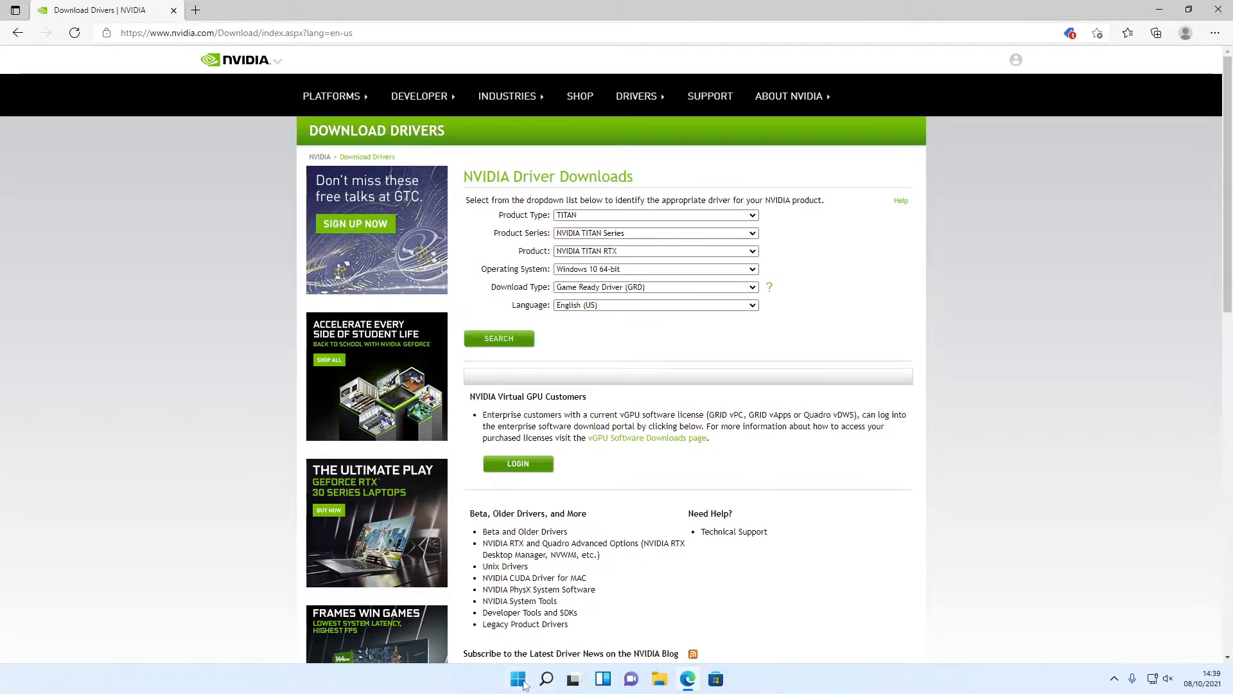
- Identify the GPU as an NVIDIA GeForce GTX 1660 SUPER under Display adaptors, then return to Edge
{"action": "type", "text": "device Manager"}
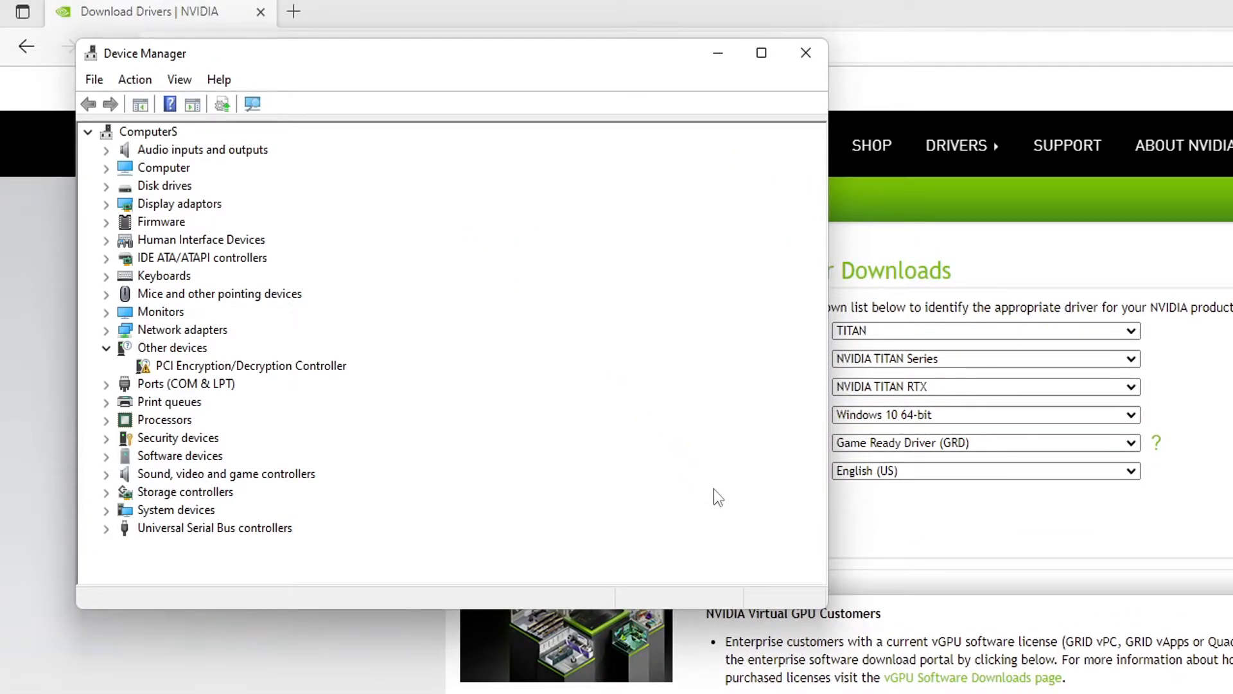
{"action": "left_click", "coordinate": [107, 205]}
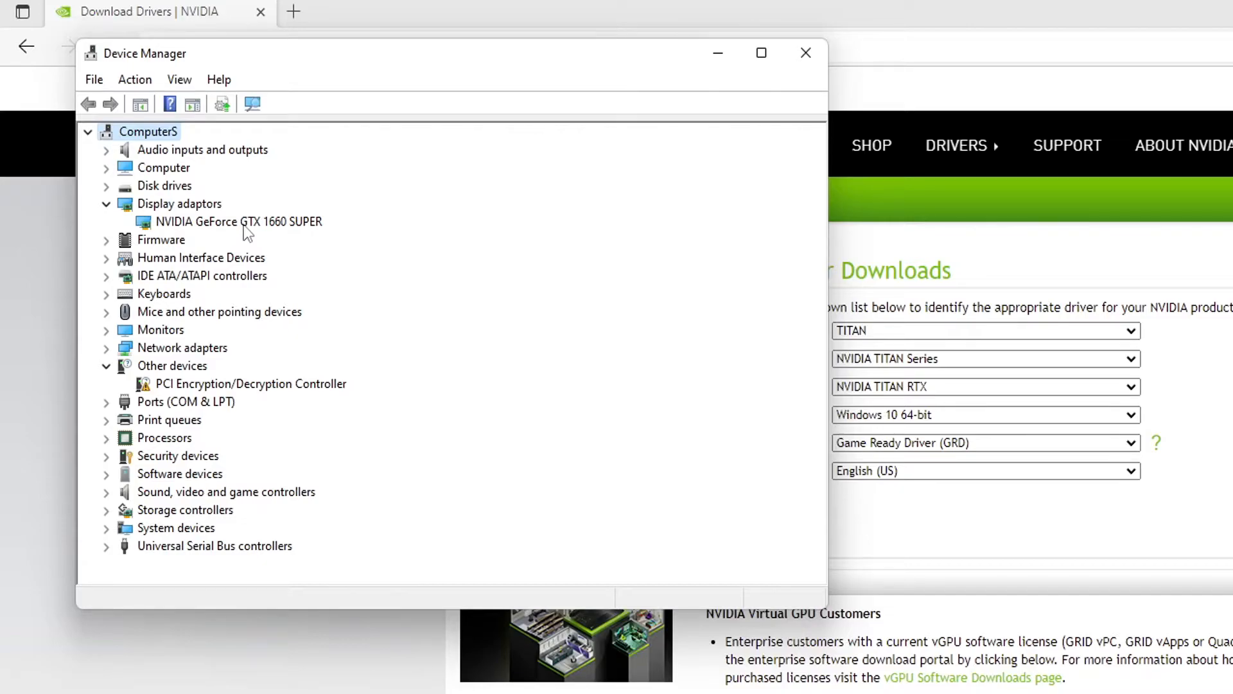
{"action": "left_click", "coordinate": [805, 53]}
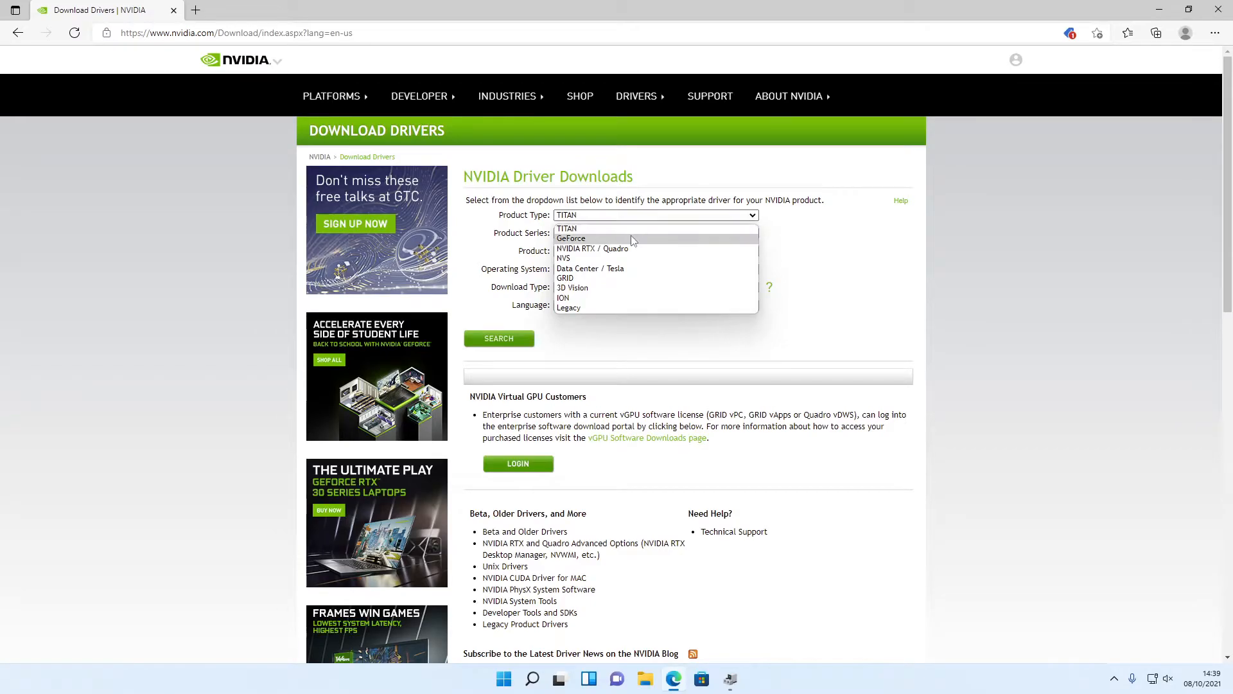
- Select GeForce, GeForce 16 Series and Windows 11 in the driver search form
{"action": "left_click", "coordinate": [570, 239]}
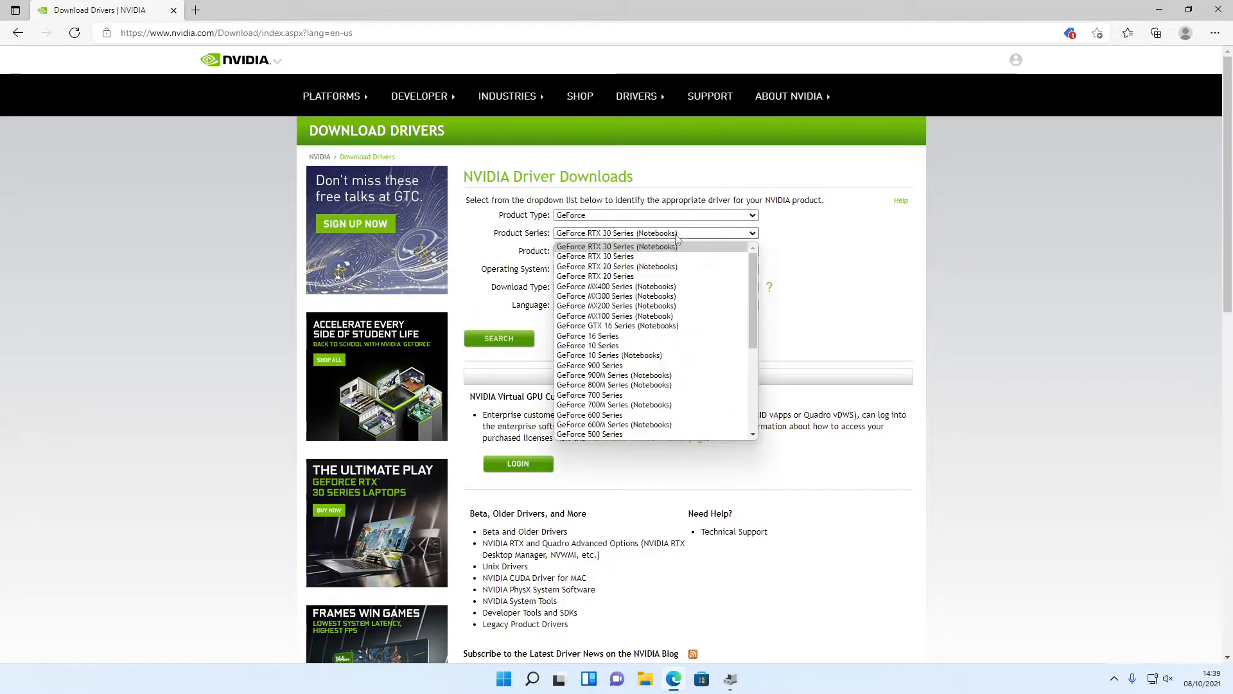
{"action": "mouse_move", "coordinate": [615, 316]}
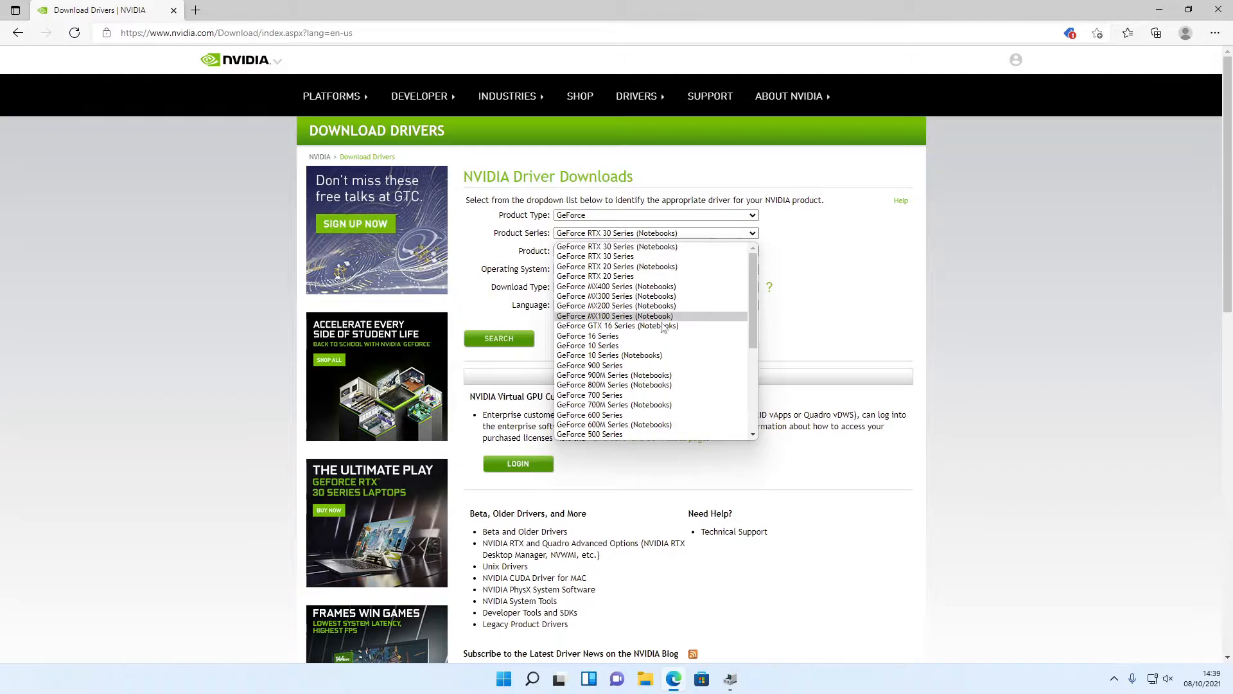
{"action": "left_click", "coordinate": [587, 336]}
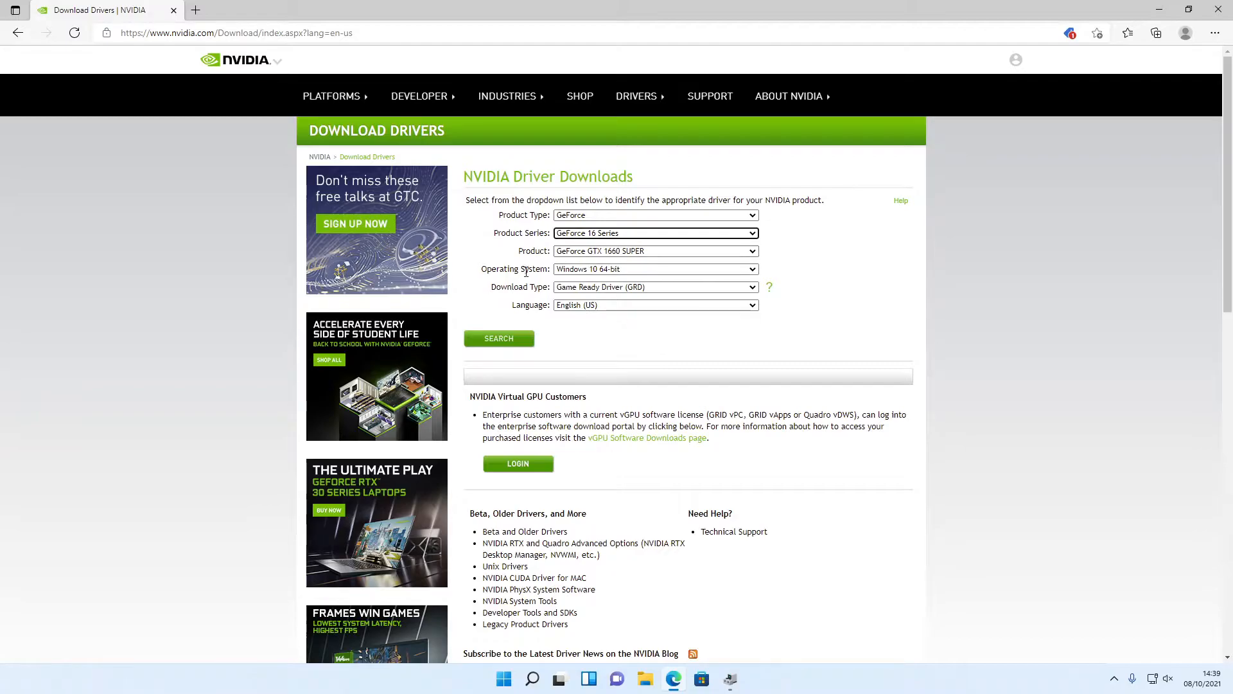
{"action": "left_click", "coordinate": [655, 269]}
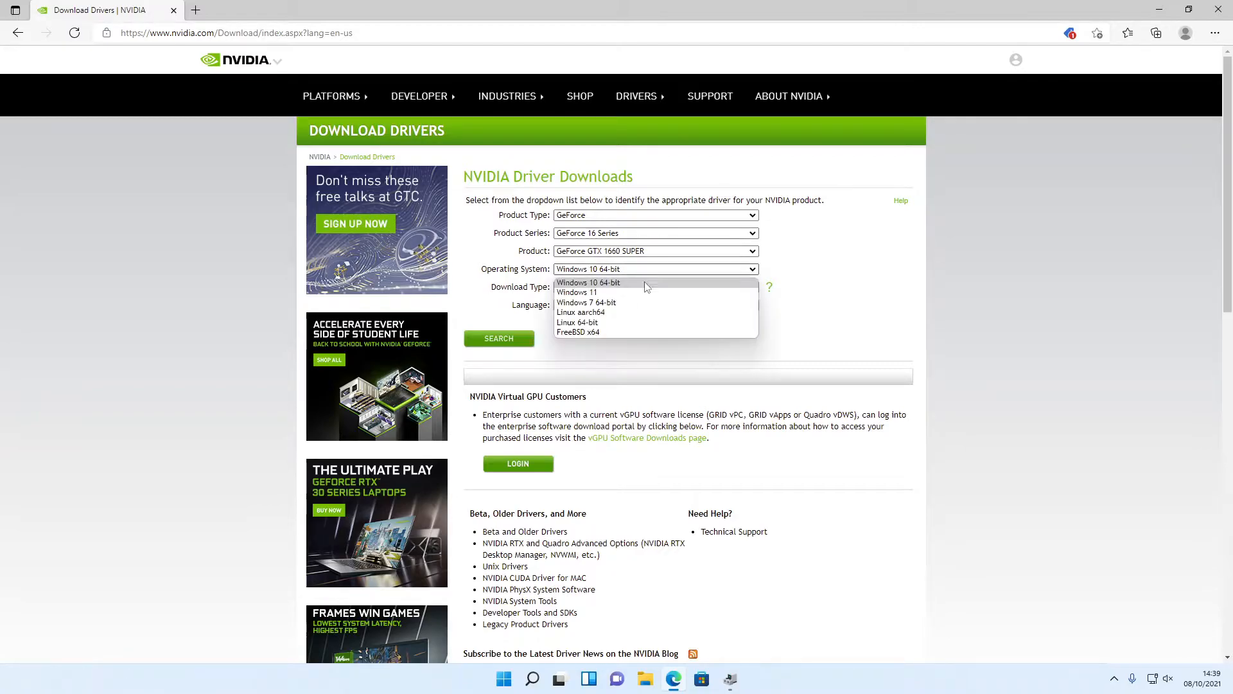
{"action": "left_click", "coordinate": [577, 292]}
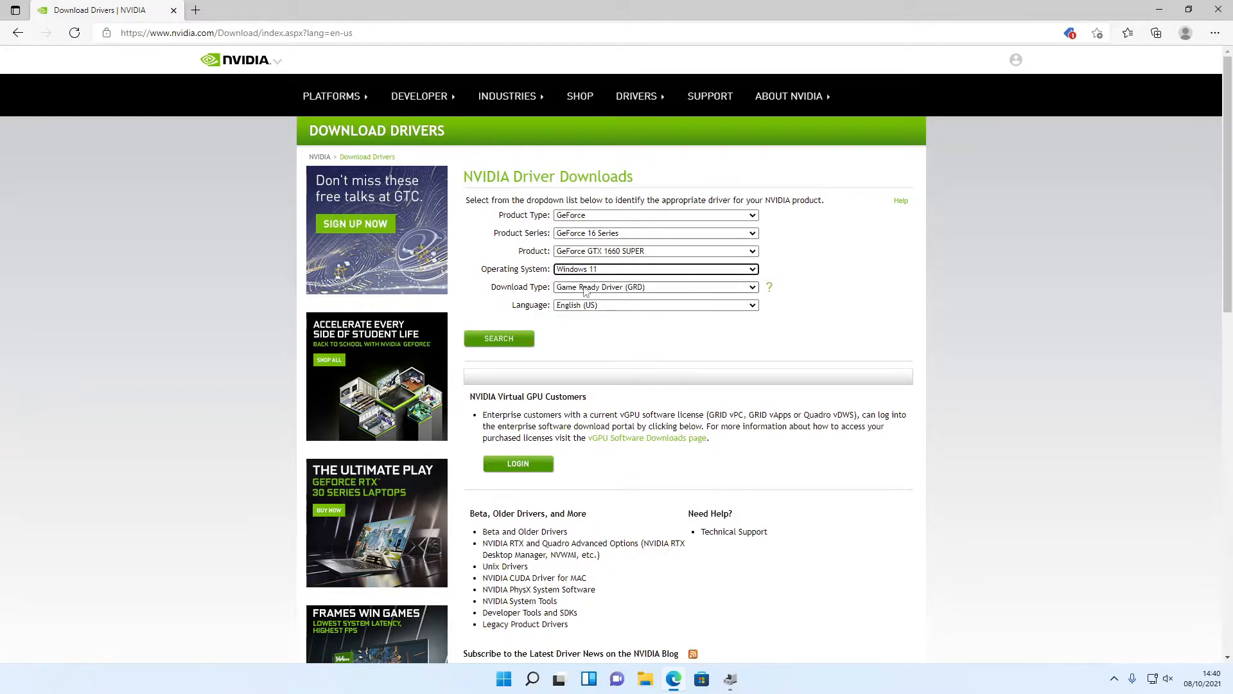
- Choose Game Ready Driver in English (UK) and search, returning driver 472.12
{"action": "left_click", "coordinate": [656, 287]}
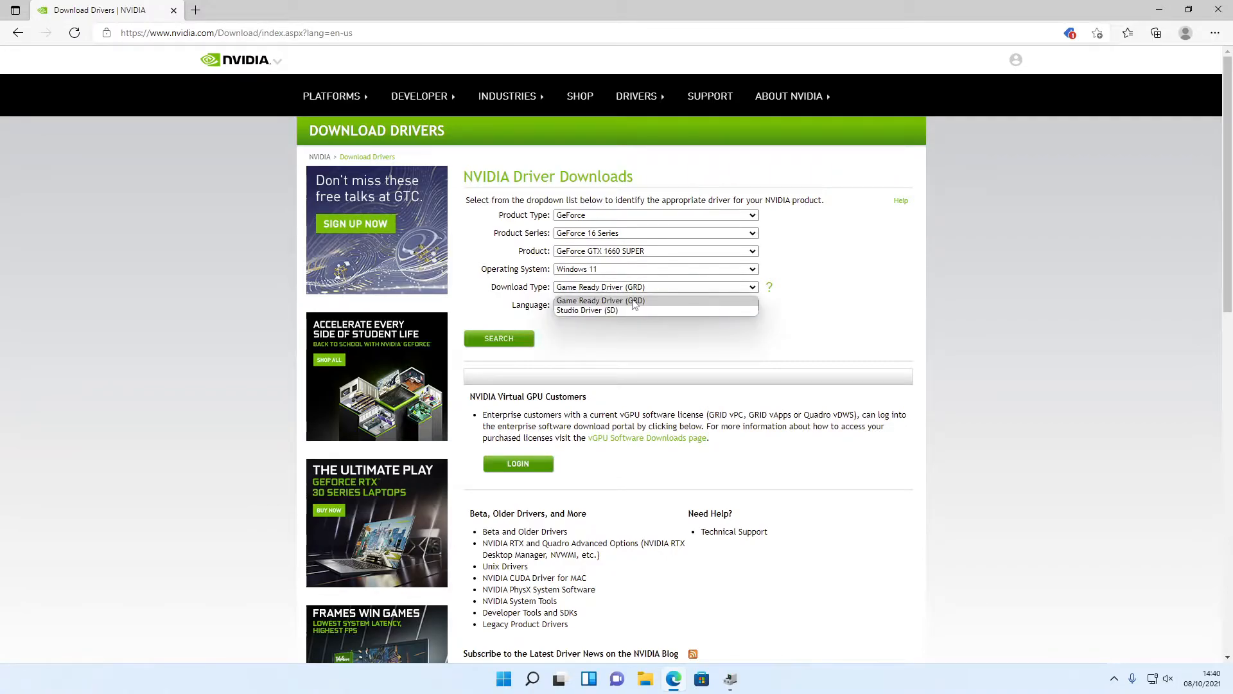
{"action": "left_click", "coordinate": [600, 300]}
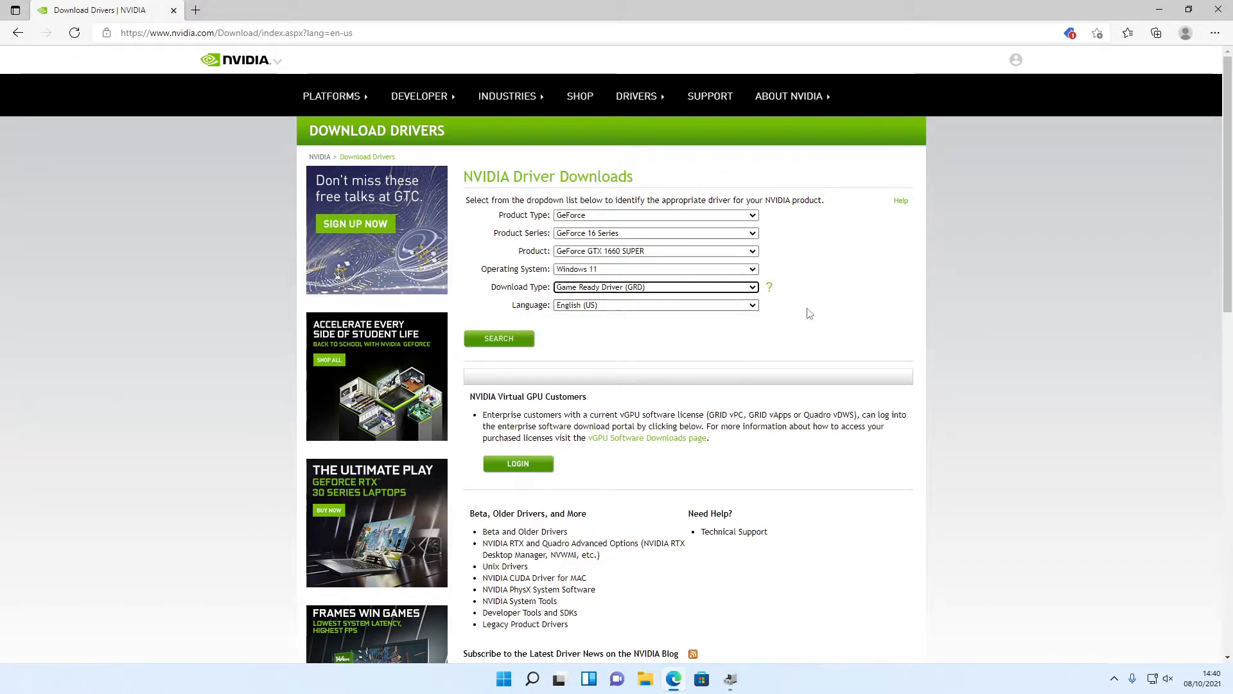
{"action": "mouse_move", "coordinate": [628, 307]}
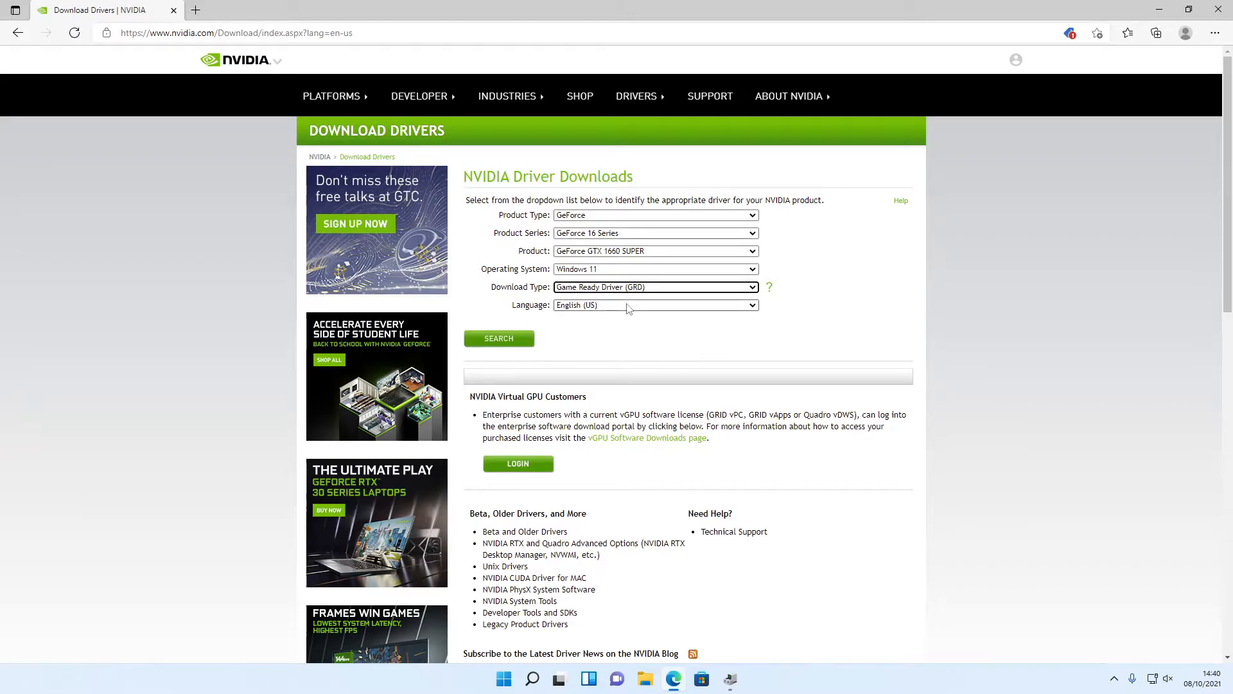
{"action": "left_click", "coordinate": [655, 306]}
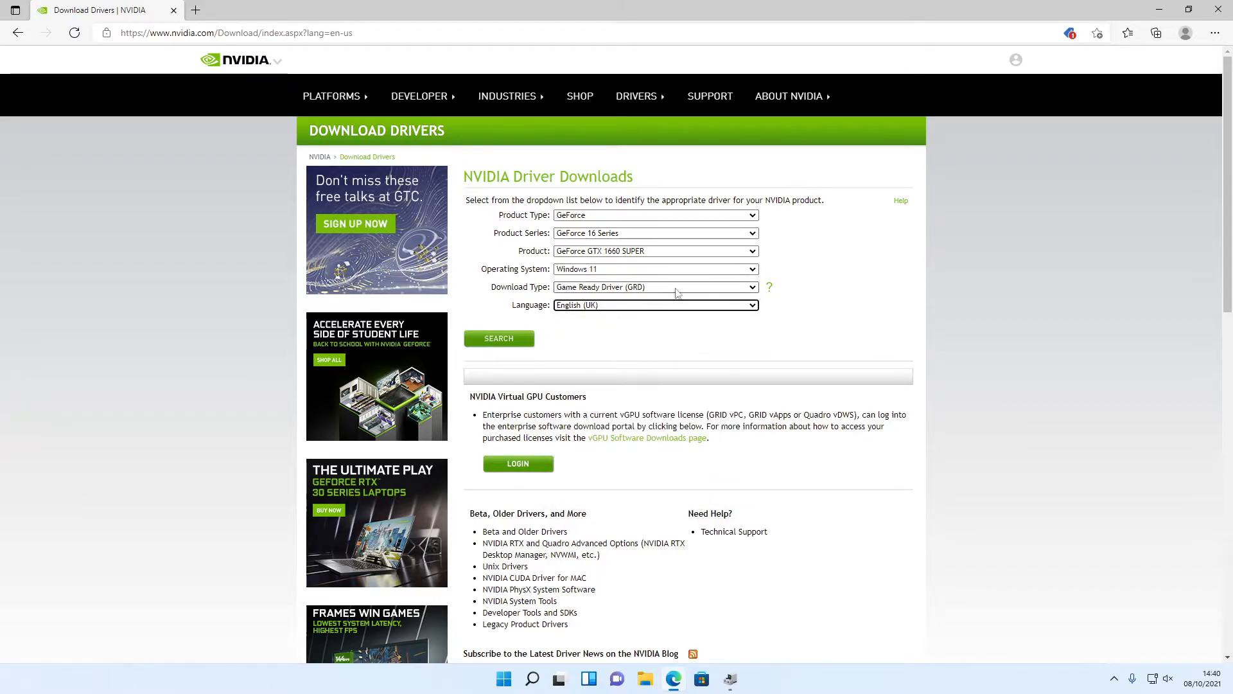
{"action": "mouse_move", "coordinate": [510, 344]}
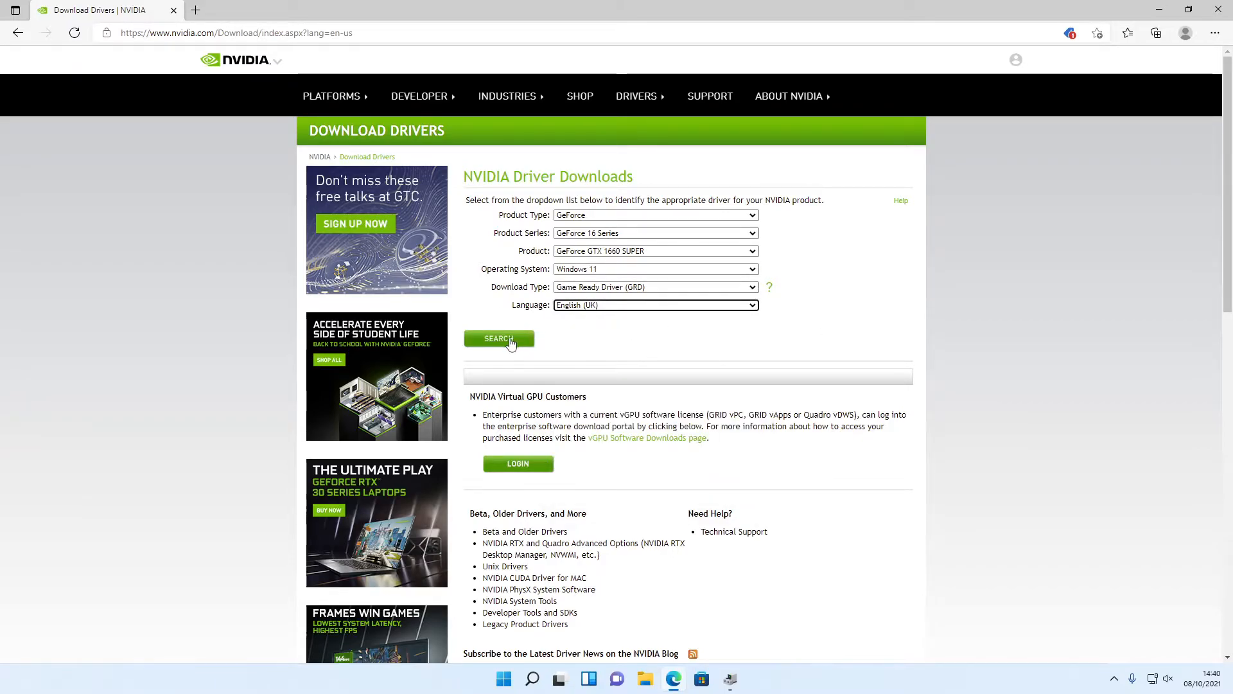
{"action": "left_click", "coordinate": [499, 338]}
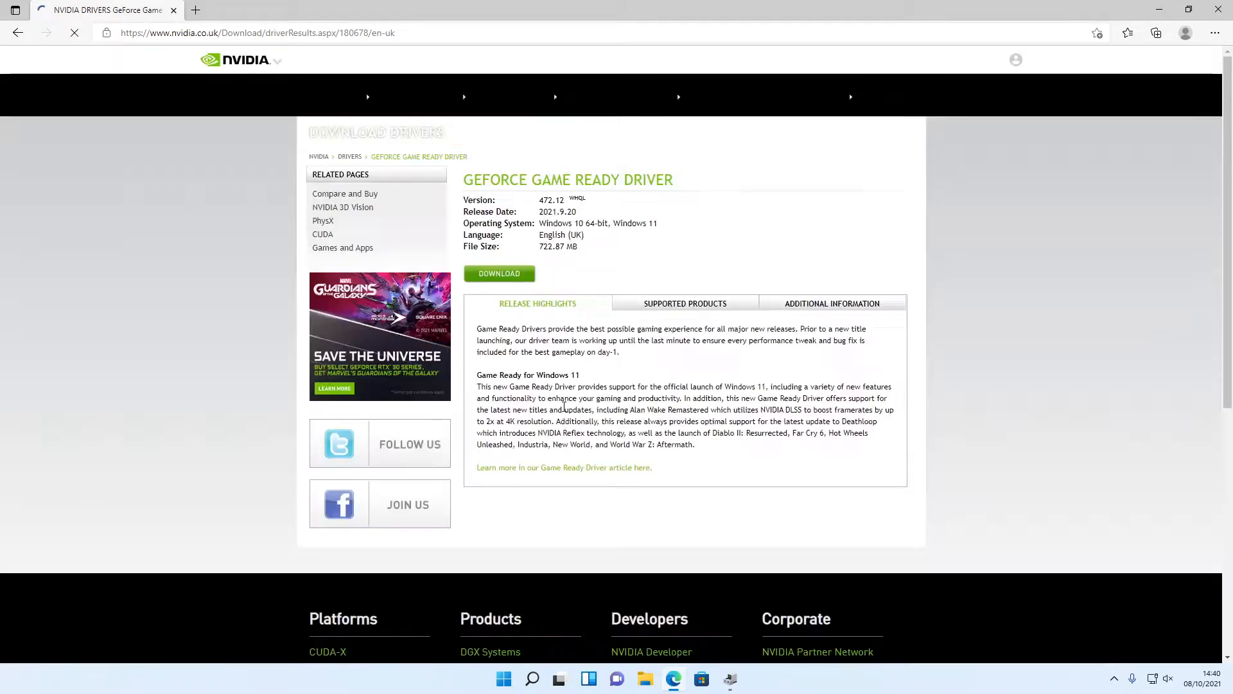
- Download the 472.12 Game Ready driver, confirming on the second download page
{"action": "left_click", "coordinate": [499, 273]}
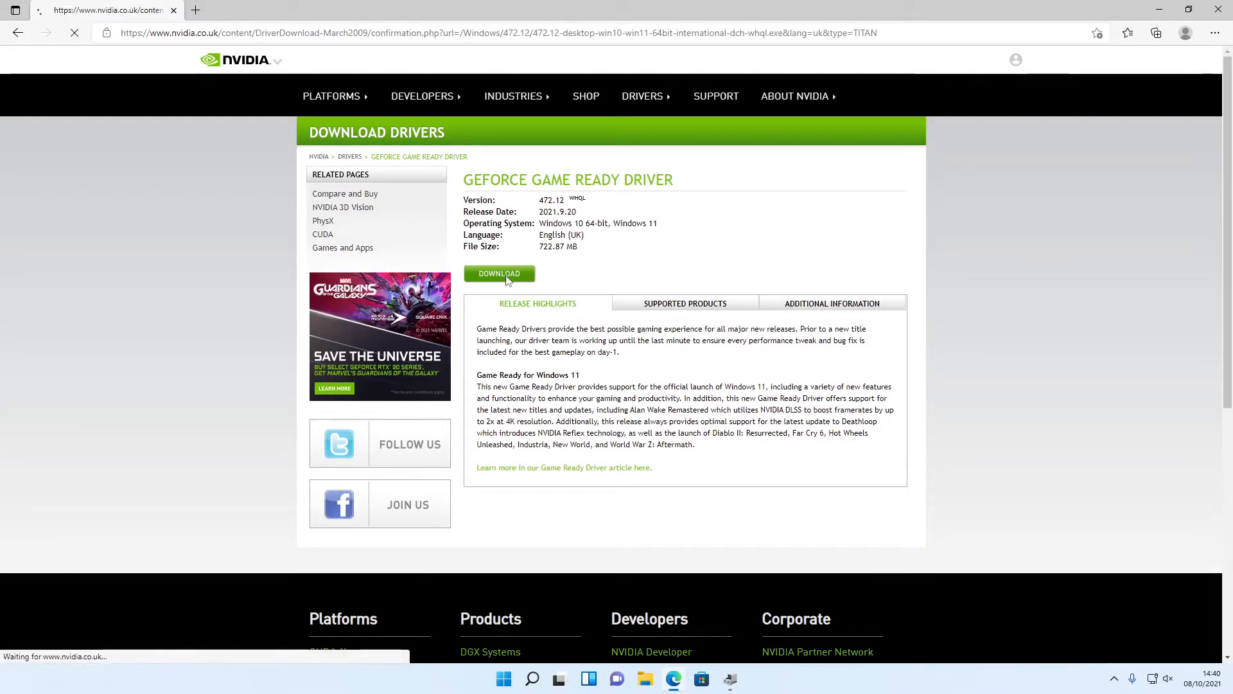
{"action": "left_click", "coordinate": [499, 273]}
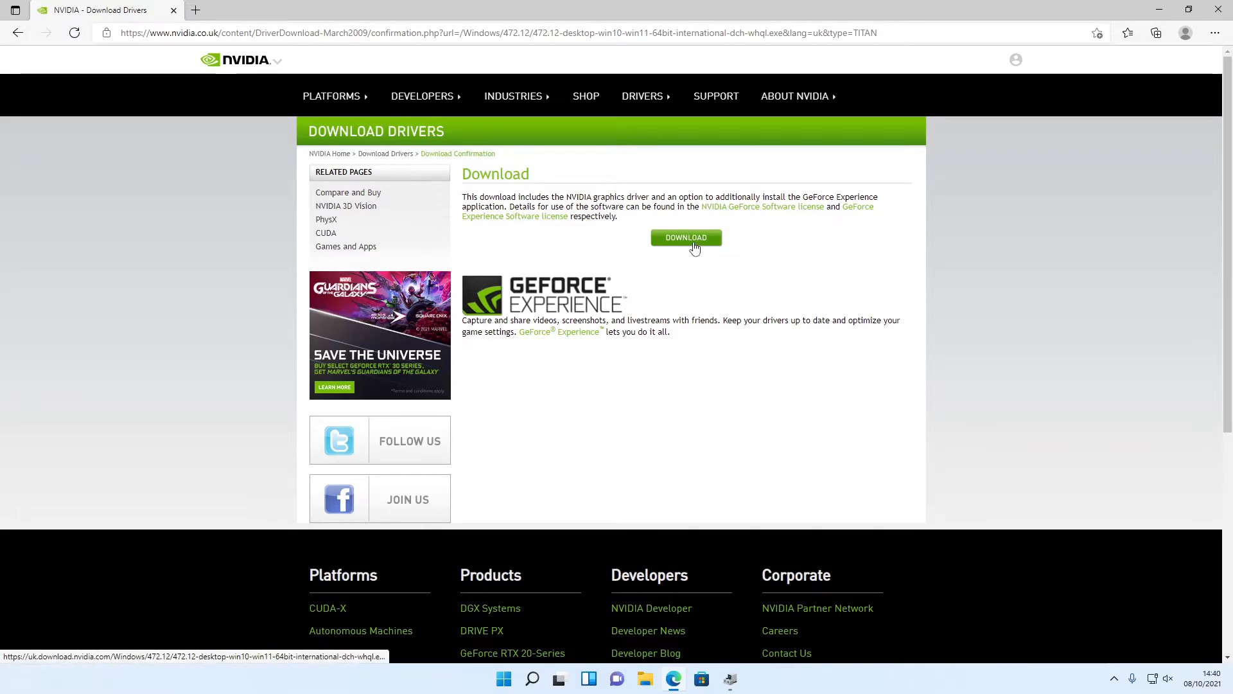
{"action": "left_click", "coordinate": [685, 238]}
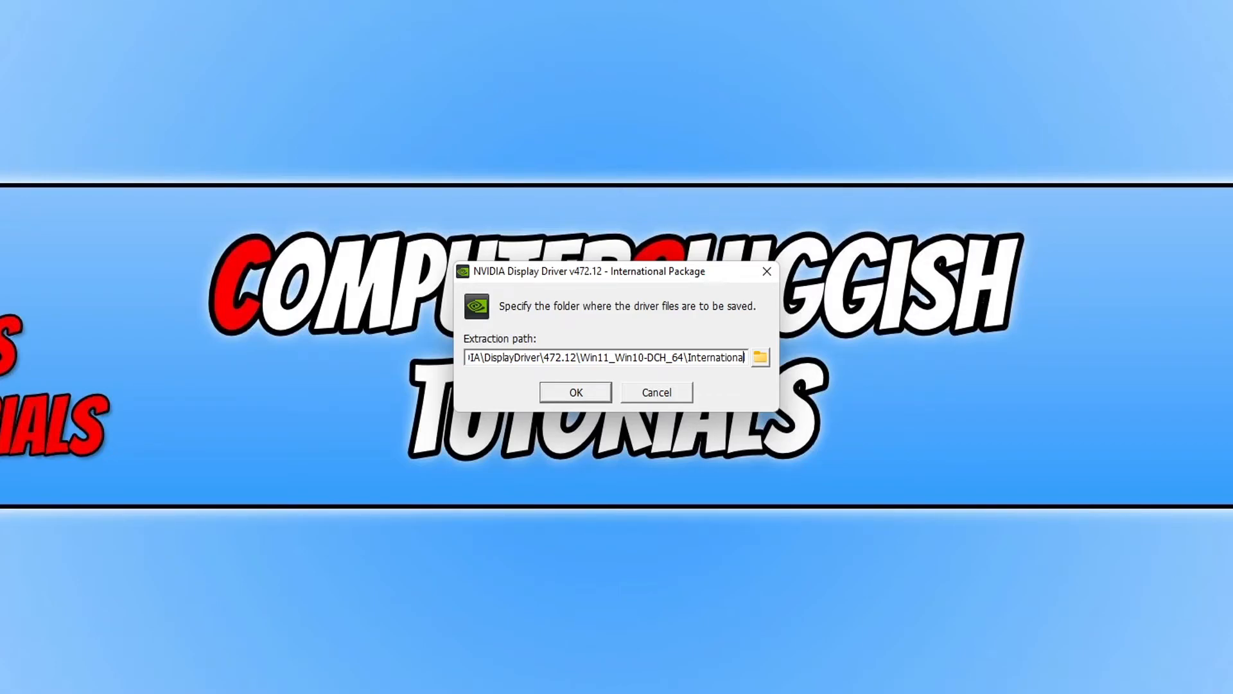
- Keep the default extraction folder for the 472.12 driver files
{"action": "left_click", "coordinate": [576, 392]}
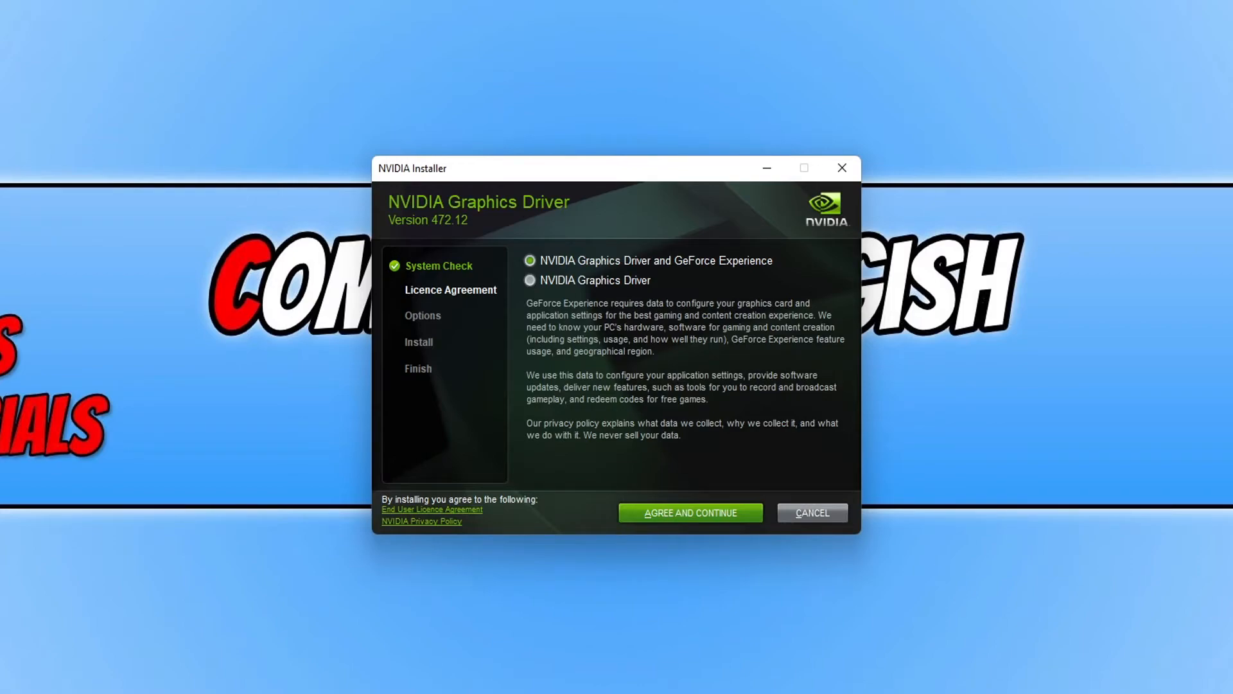
- Select the NVIDIA Graphics Driver option instead of the GeForce Experience bundle
{"action": "left_click", "coordinate": [530, 280]}
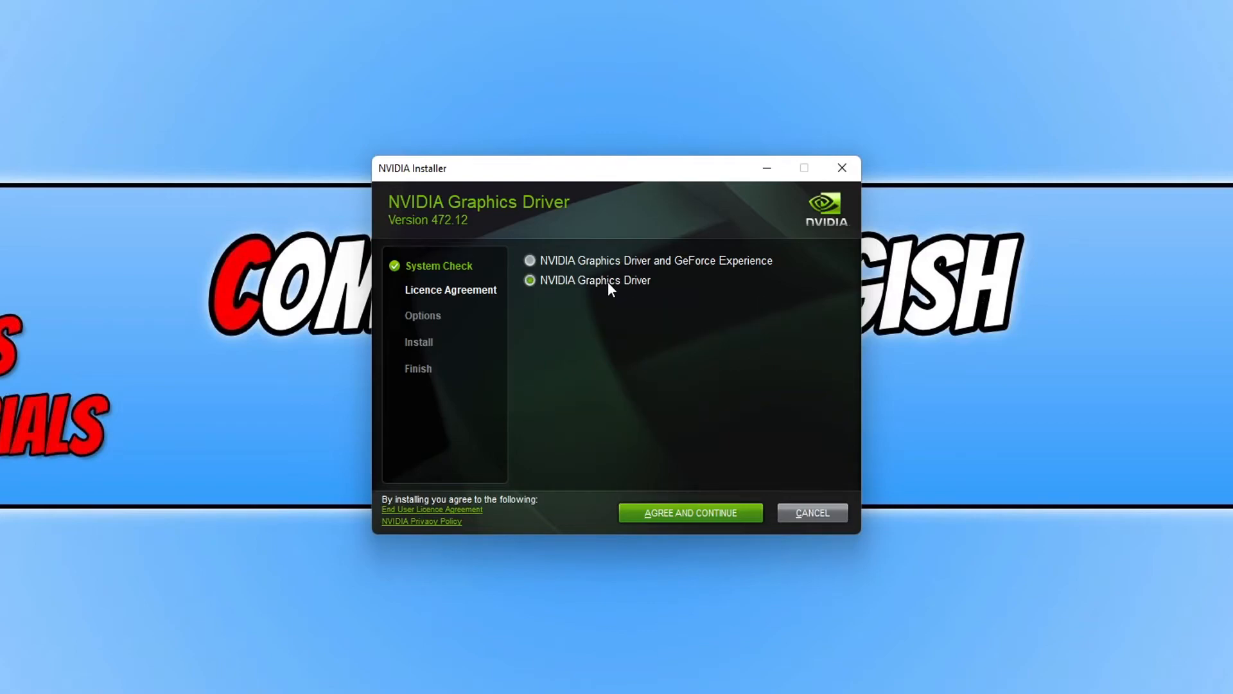
{"action": "mouse_move", "coordinate": [780, 480]}
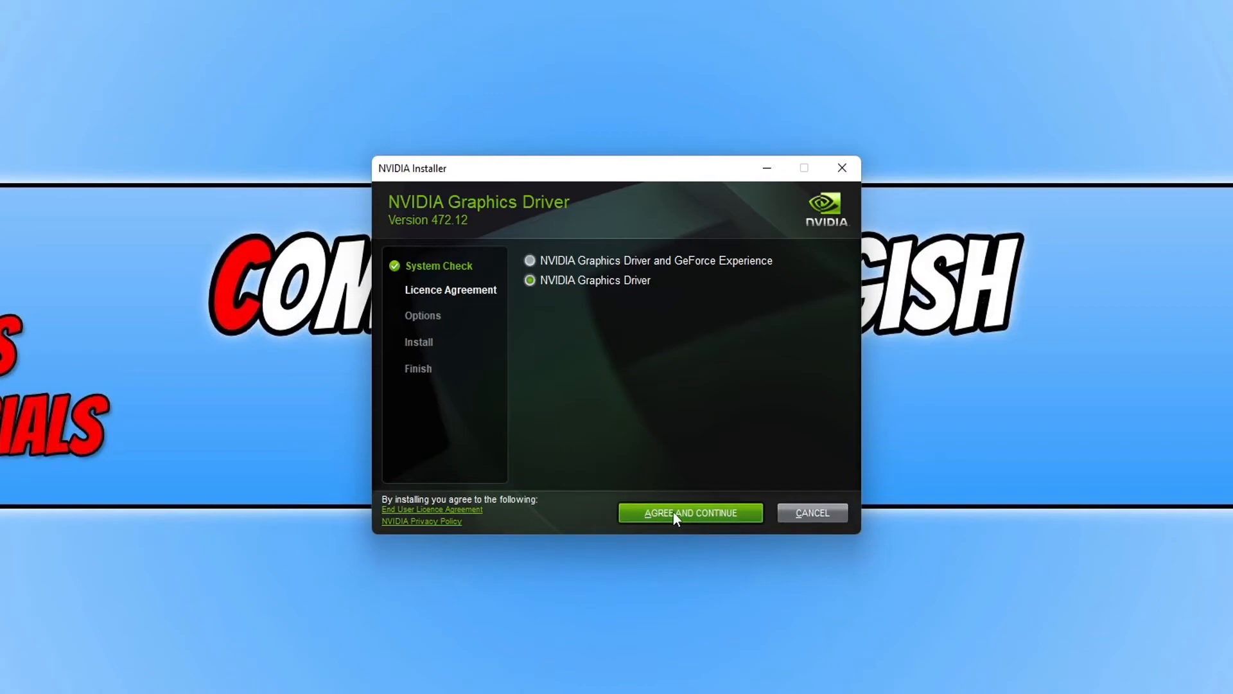
- Agree to the licence and run the Express (Recommended) installation of driver 472.12
{"action": "left_click", "coordinate": [688, 513]}
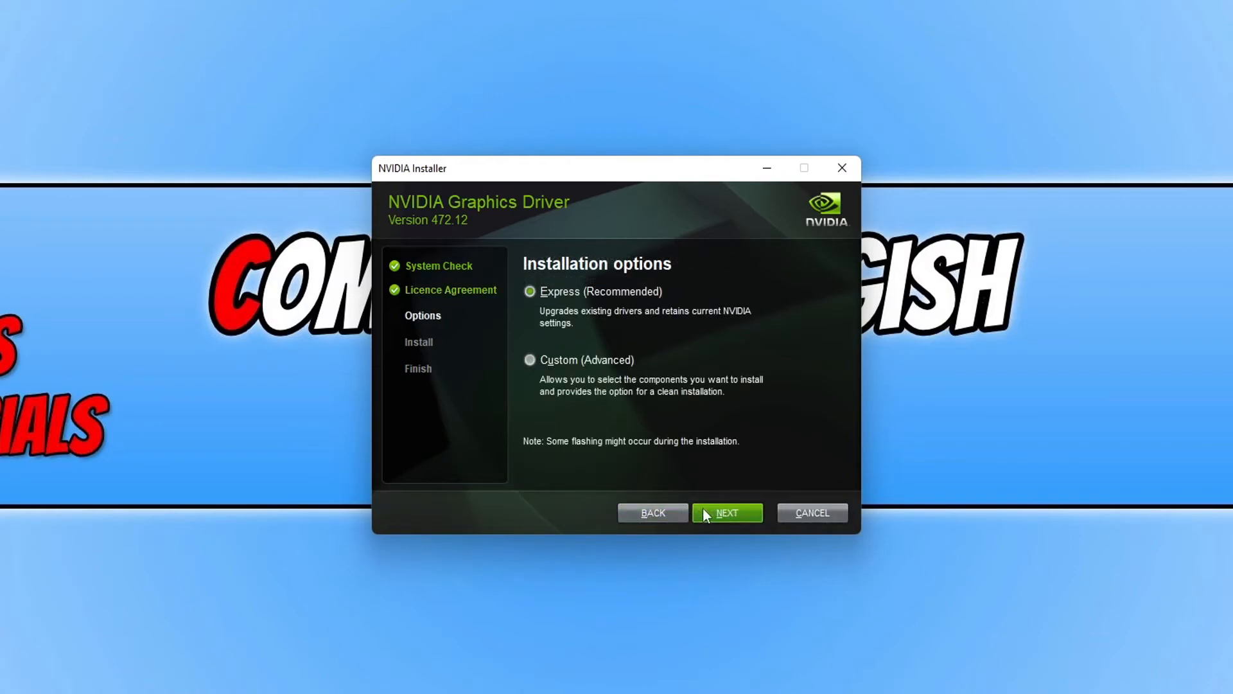
{"action": "mouse_move", "coordinate": [680, 462]}
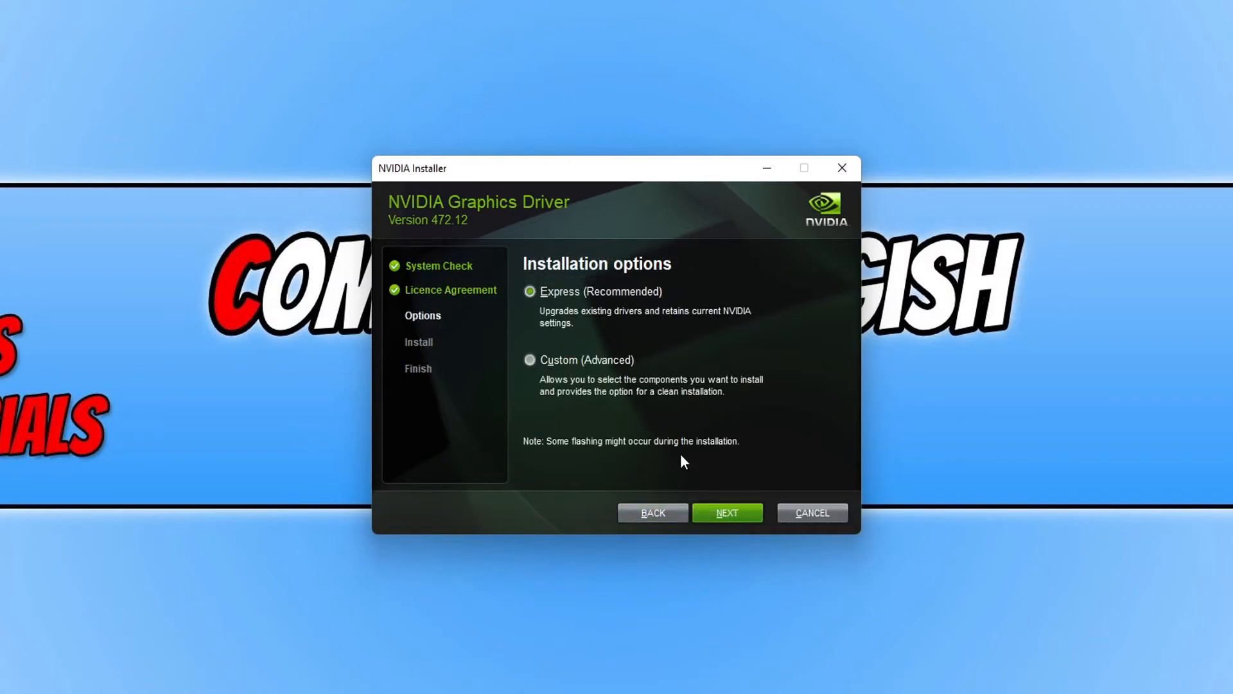
{"action": "mouse_move", "coordinate": [686, 450]}
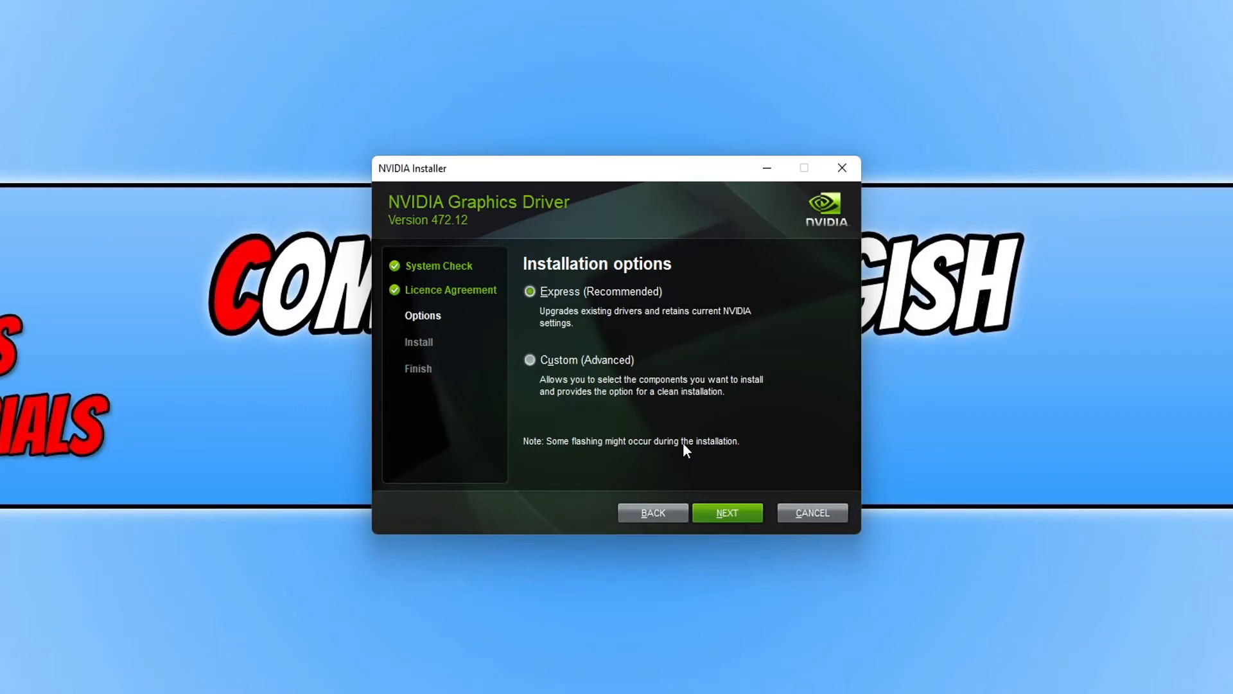
{"action": "mouse_move", "coordinate": [637, 292]}
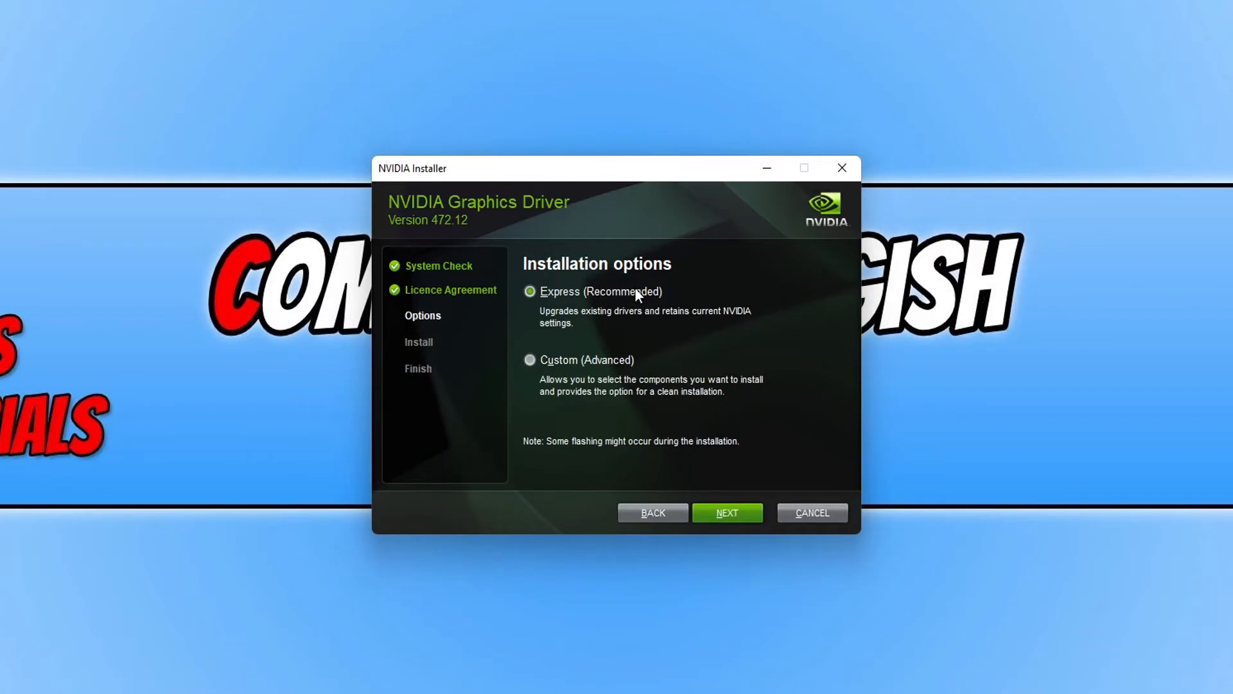
{"action": "mouse_move", "coordinate": [722, 449]}
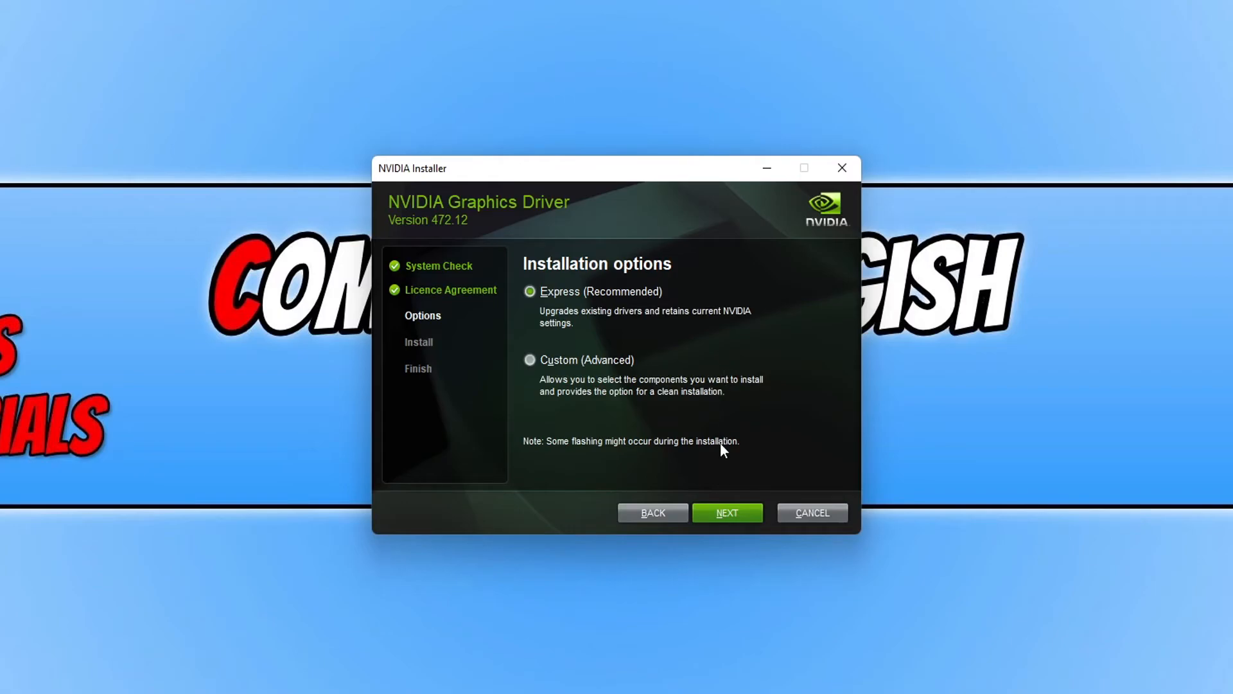
{"action": "left_click", "coordinate": [726, 513]}
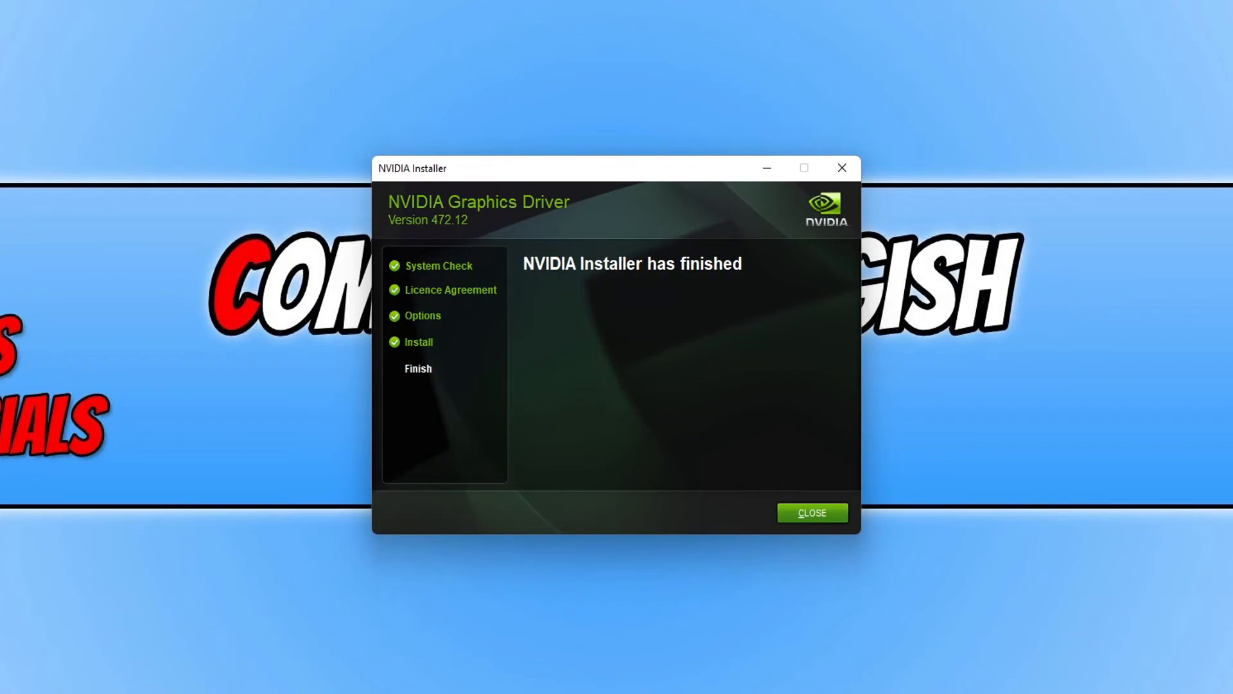
{"action": "mouse_move", "coordinate": [922, 518]}
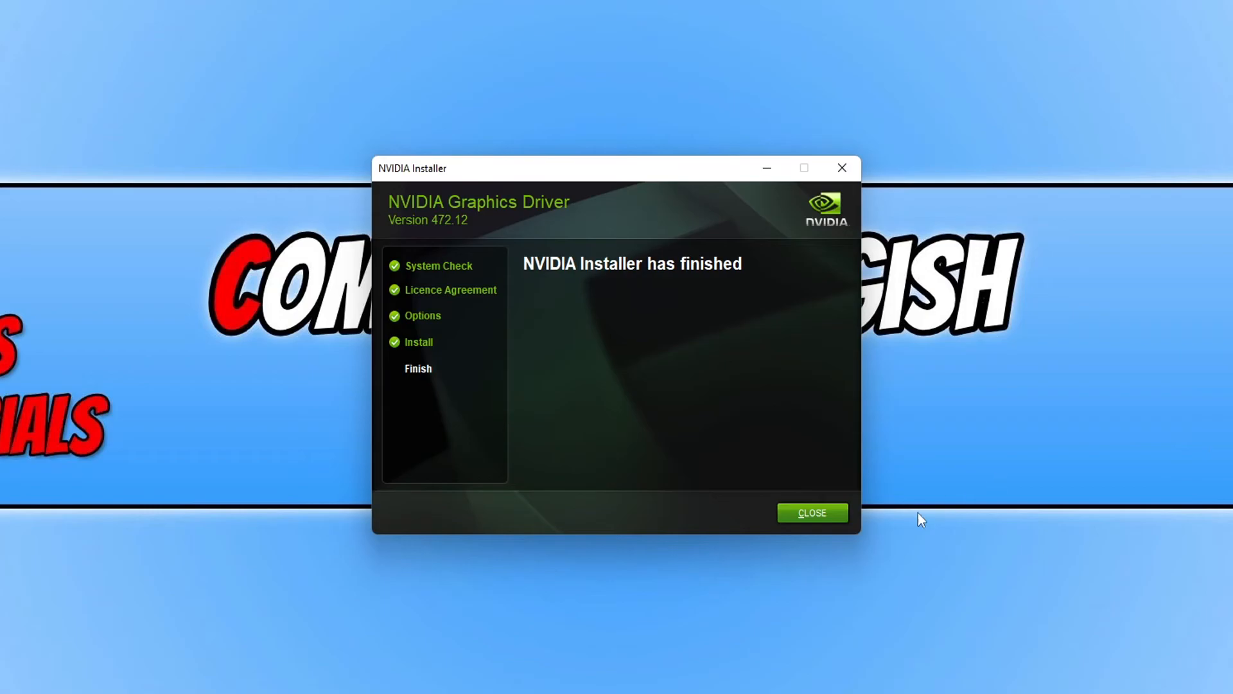